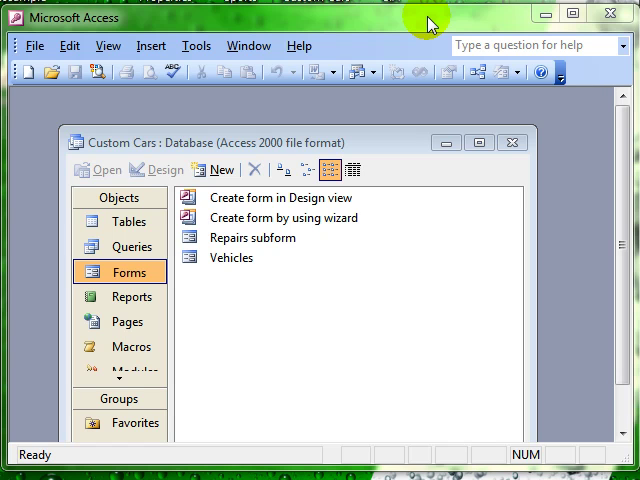
mouse_move(410, 150)
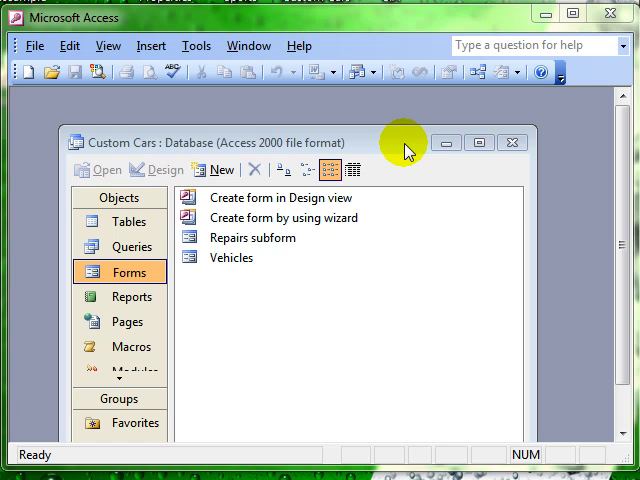
mouse_move(333, 213)
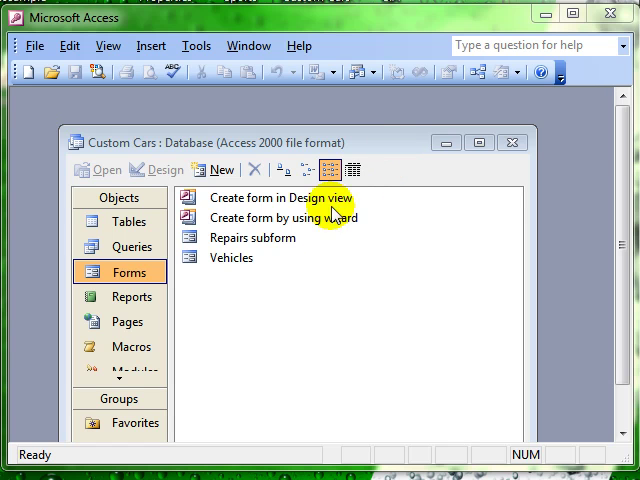
mouse_move(237, 267)
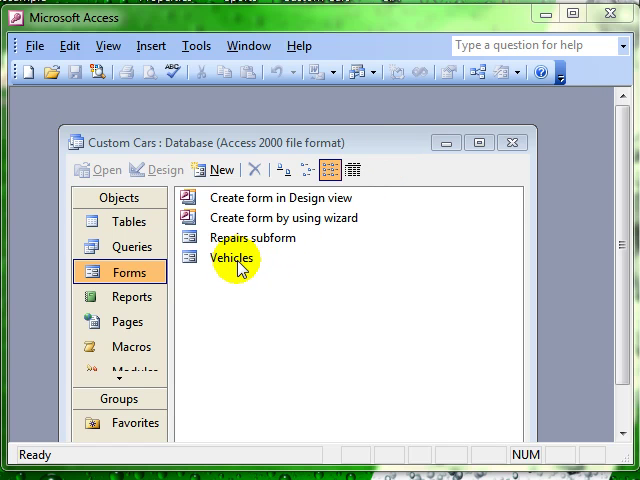
Open the Vehicles form in Design View and drag the Detail bar down to enlarge the Form Header
double_click(235, 259)
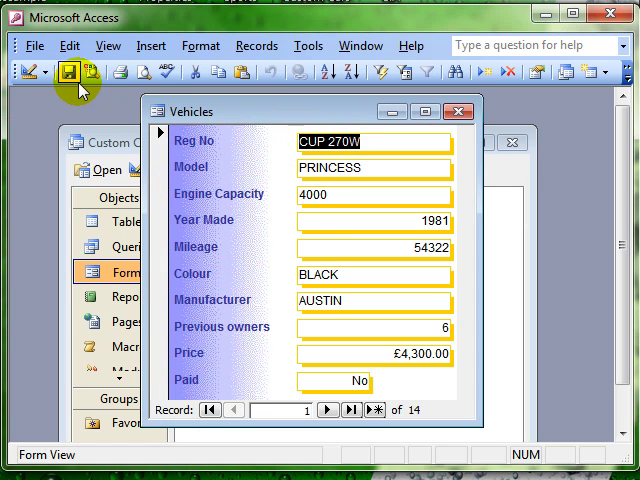
left_click(16, 70)
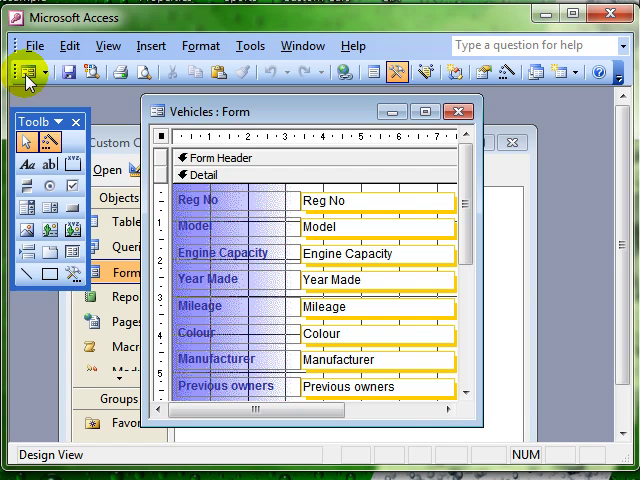
mouse_move(348, 167)
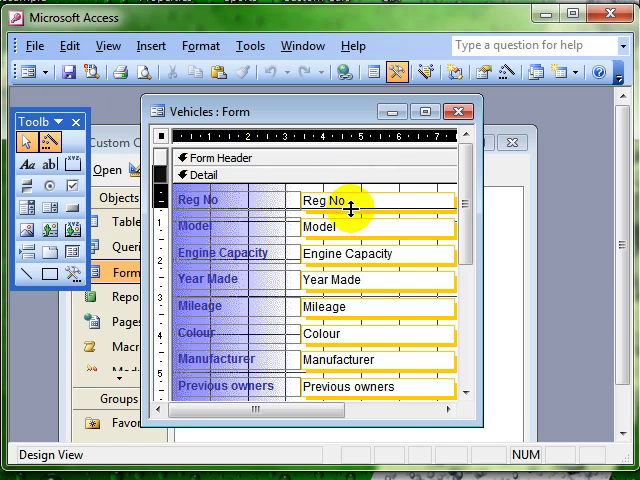
left_click_drag(350, 202, 350, 230)
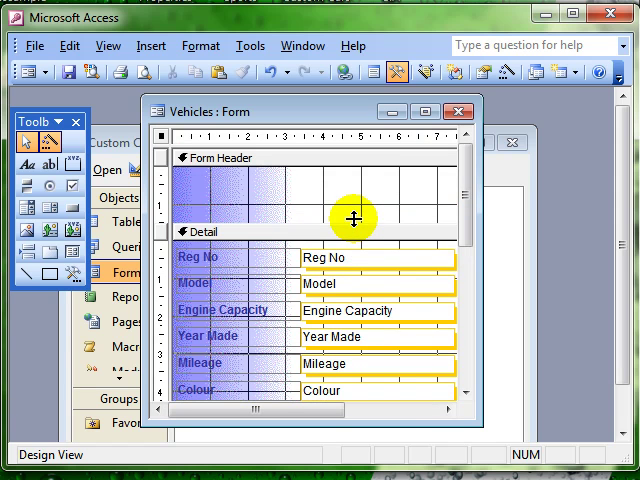
mouse_move(443, 190)
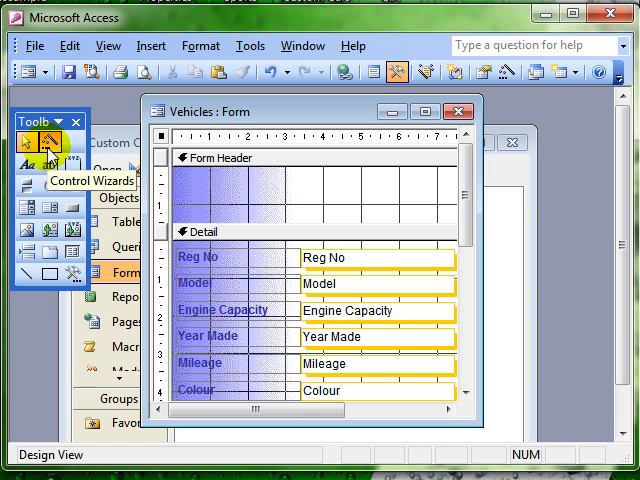
mouse_move(57, 165)
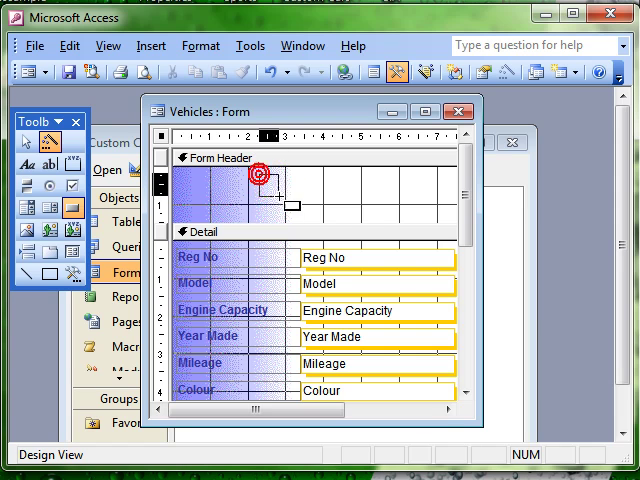
Draw a command button in the Vehicles Form Header to launch the Command Button Wizard
left_click_drag(265, 190, 375, 205)
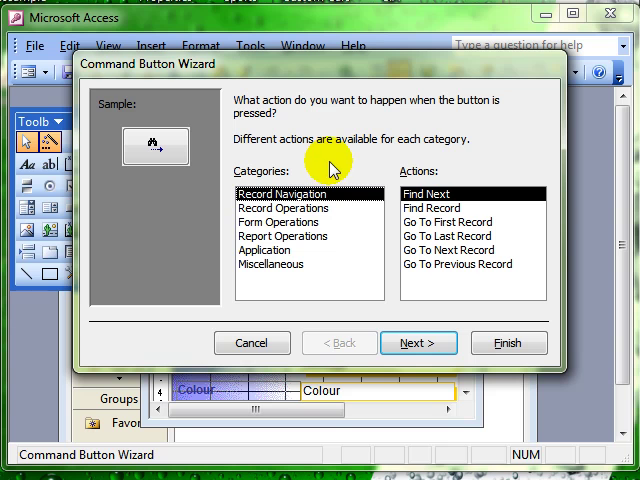
mouse_move(177, 80)
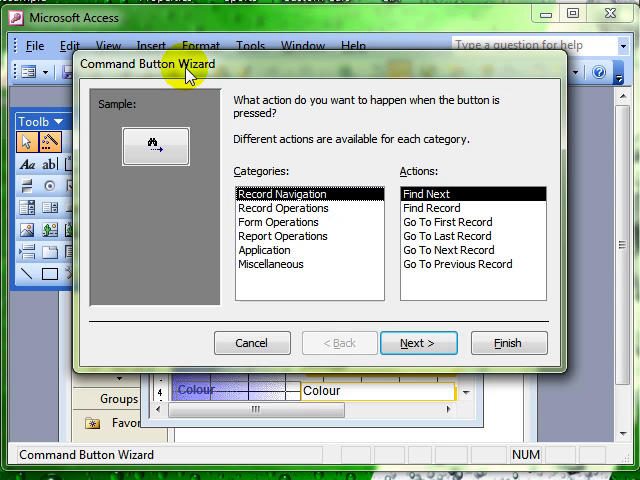
mouse_move(280, 188)
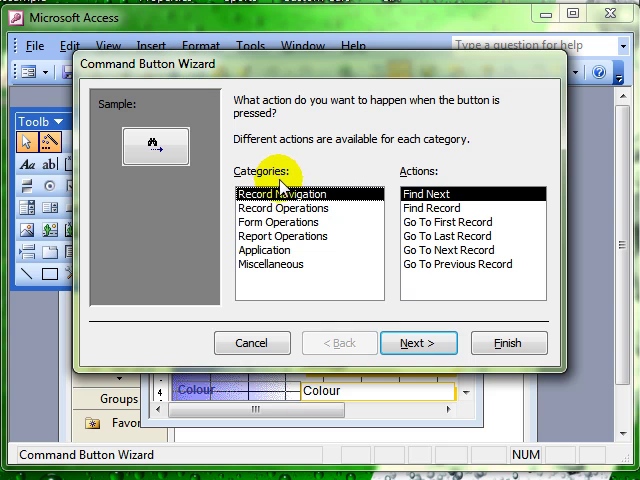
mouse_move(268, 264)
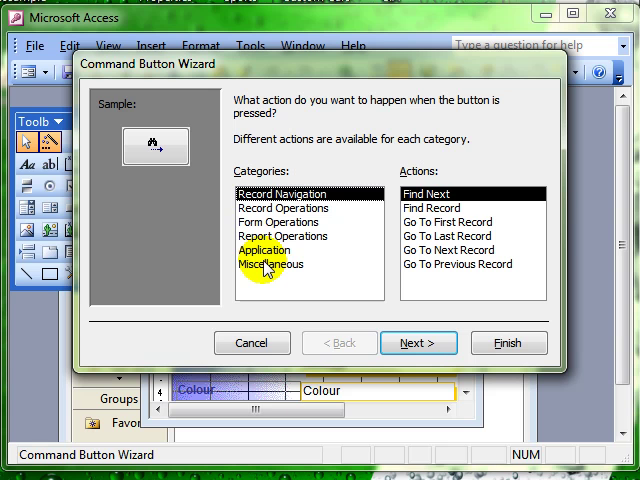
mouse_move(435, 178)
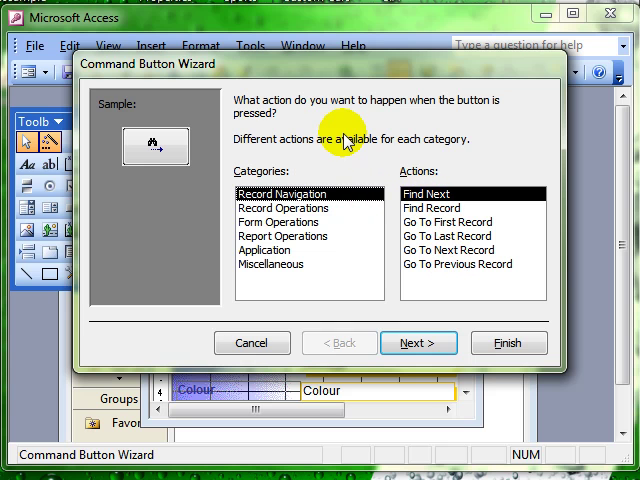
mouse_move(521, 222)
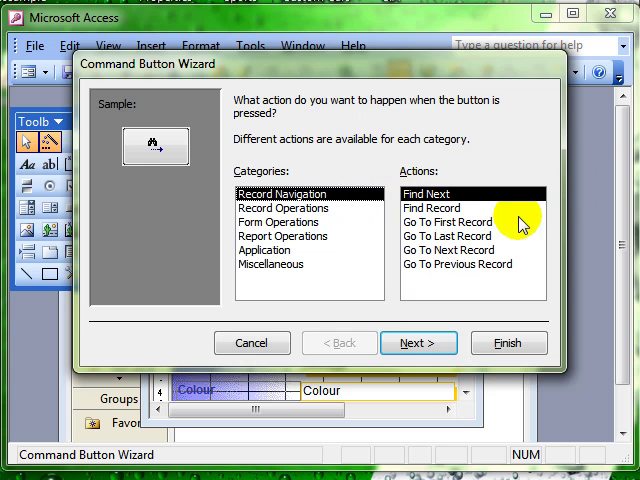
Preview Go To First Record and Go To Previous Record, then list Record Operations actions
left_click(450, 222)
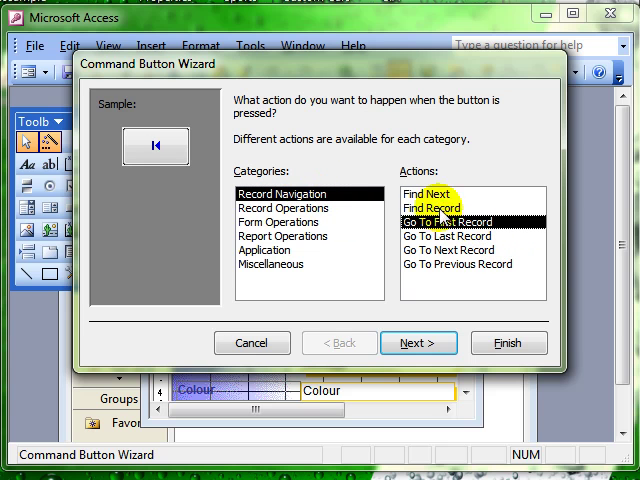
left_click(470, 278)
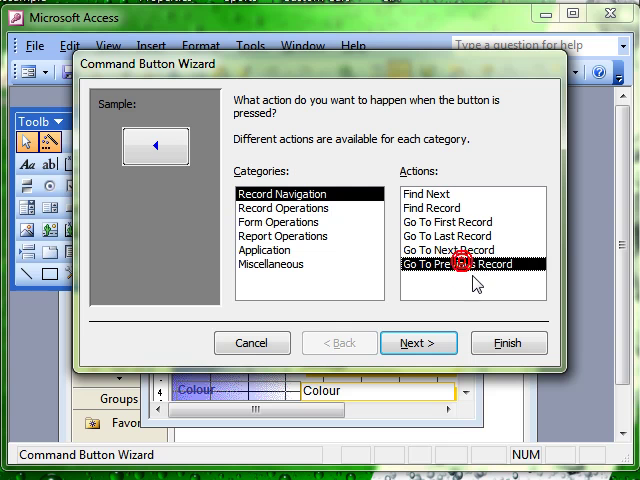
mouse_move(316, 216)
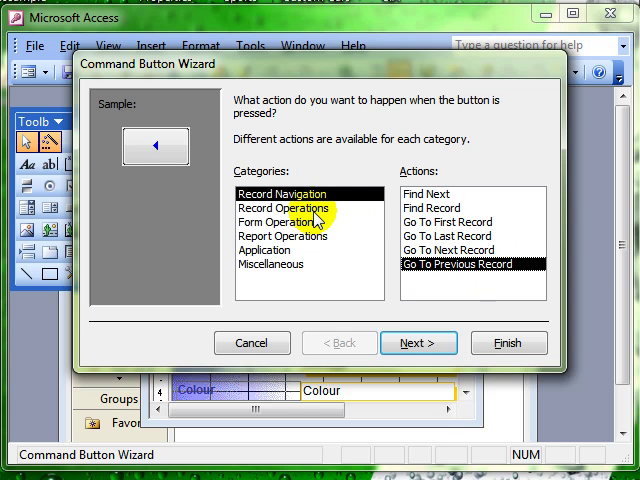
left_click(283, 207)
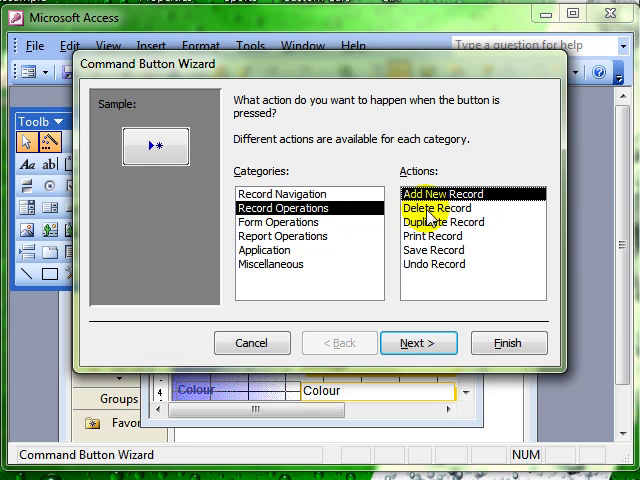
Browse Form Operations and Print a Form, then list the Application actions
left_click(283, 222)
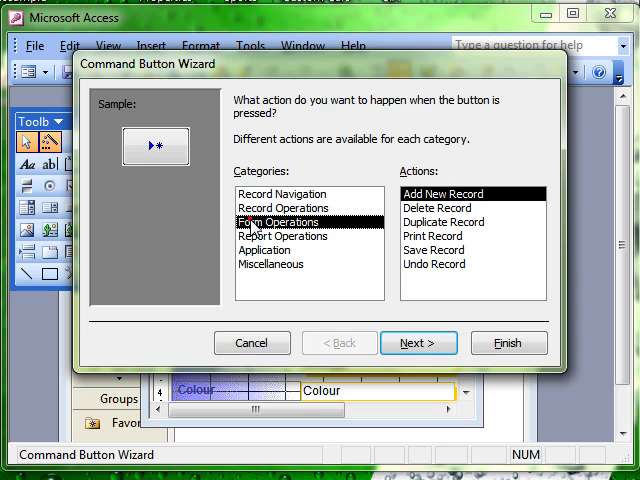
left_click(275, 221)
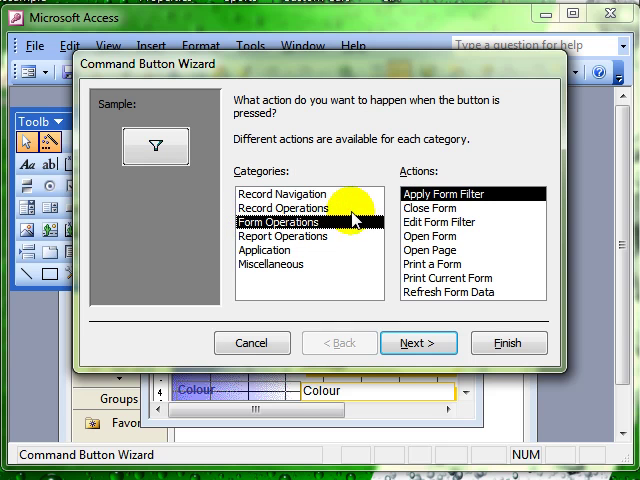
left_click(433, 205)
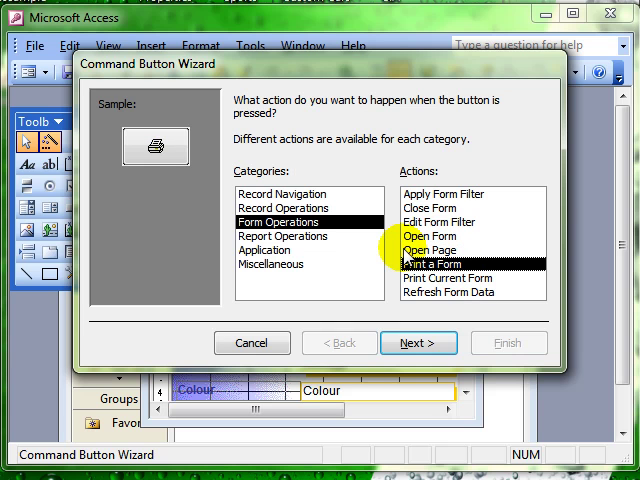
left_click(271, 249)
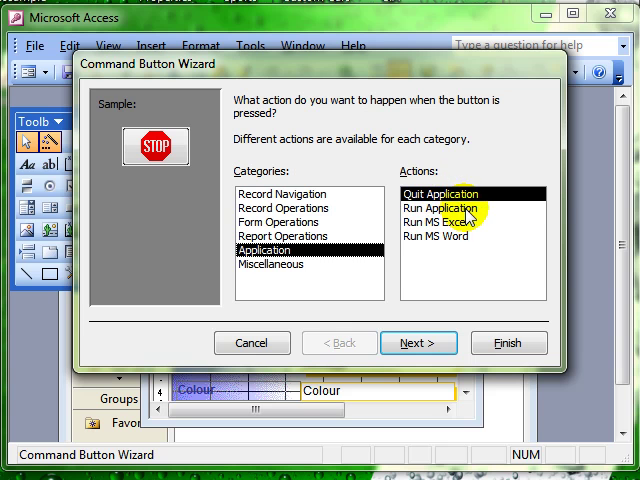
Preview Run Application and Run MS Word, then browse the other action categories
left_click(441, 200)
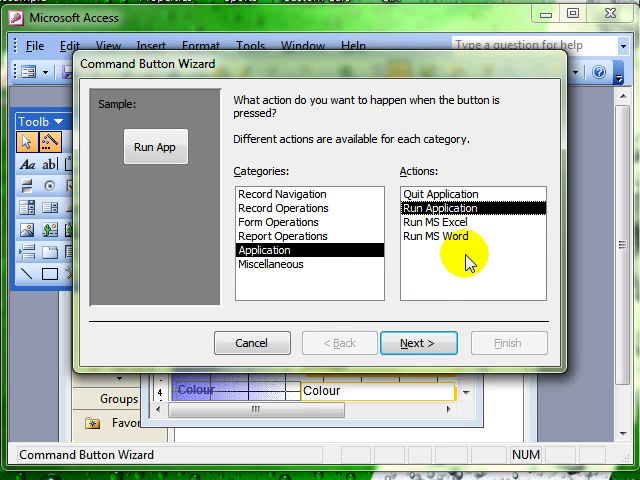
left_click(446, 238)
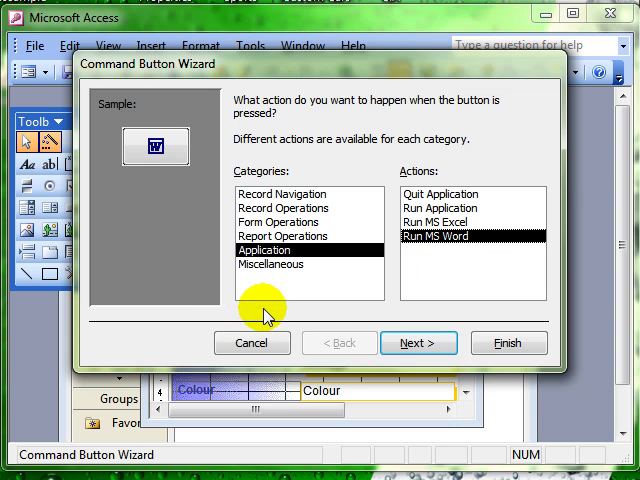
mouse_move(415, 313)
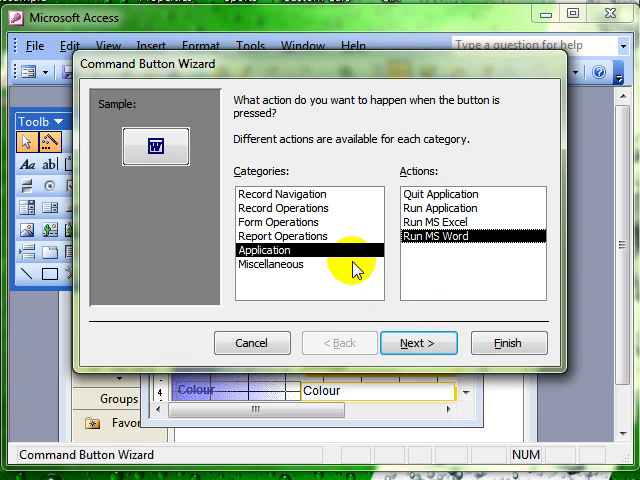
mouse_move(318, 202)
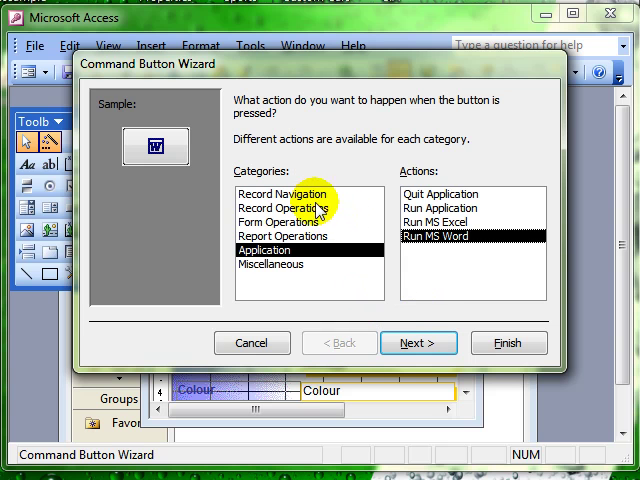
left_click(283, 222)
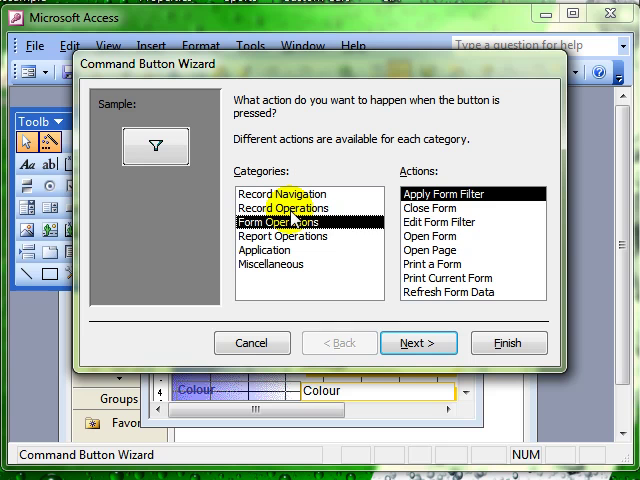
left_click(290, 208)
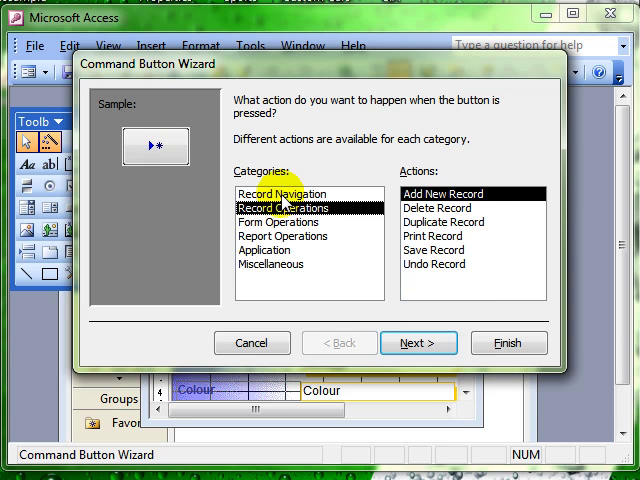
left_click(288, 194)
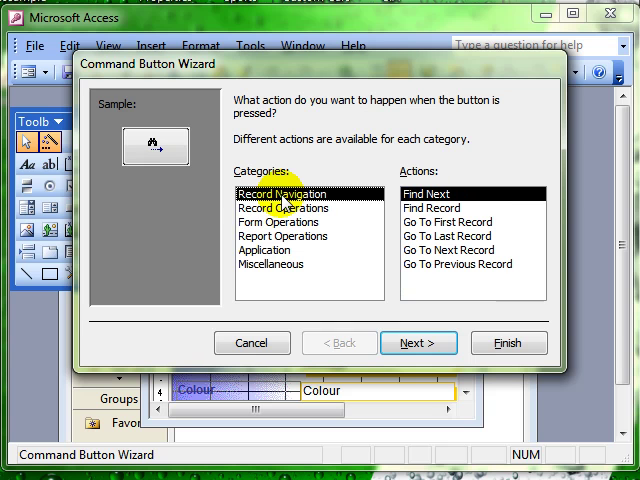
left_click(283, 206)
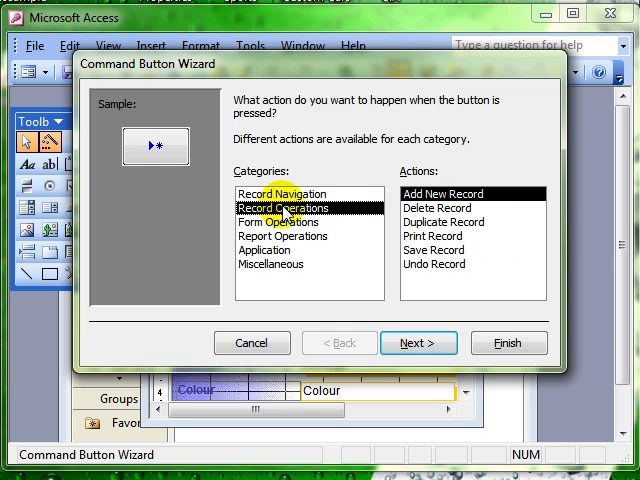
mouse_move(445, 205)
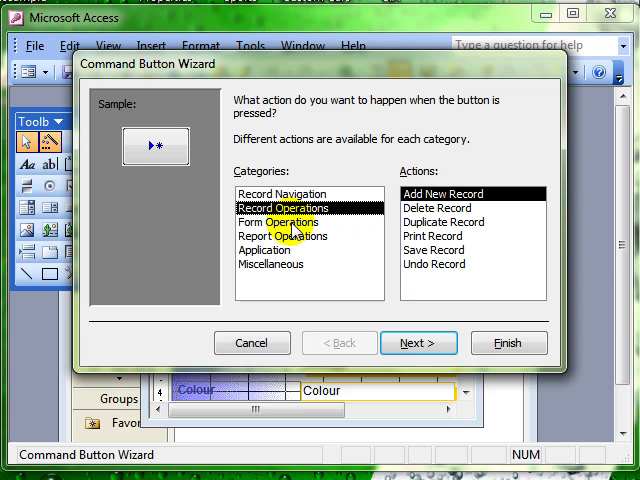
Choose Close Form under Form Operations as the button's action and continue
left_click(289, 221)
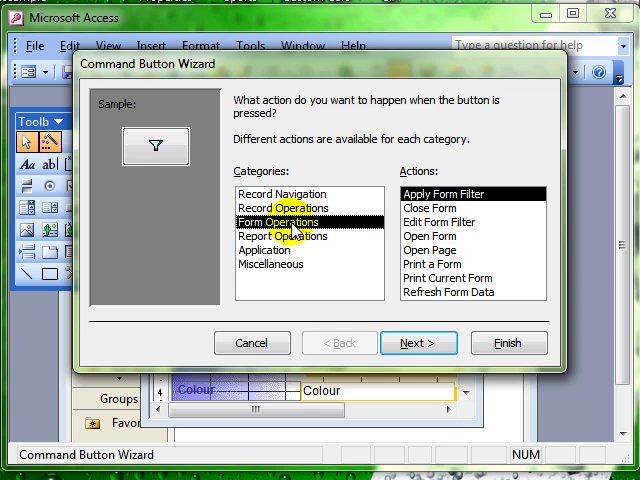
left_click(440, 210)
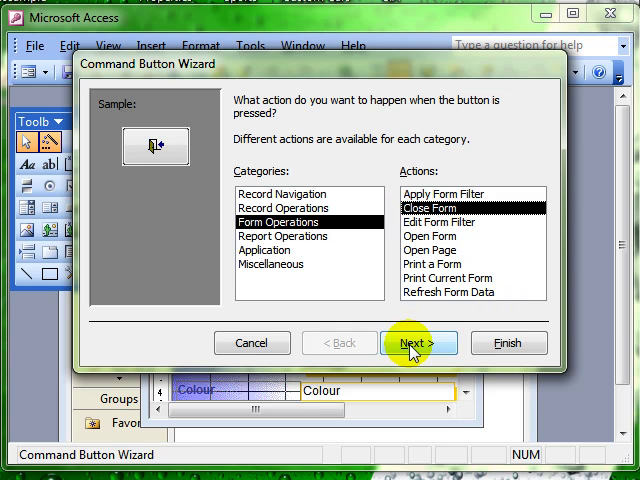
left_click(419, 343)
type("Closevehiv")
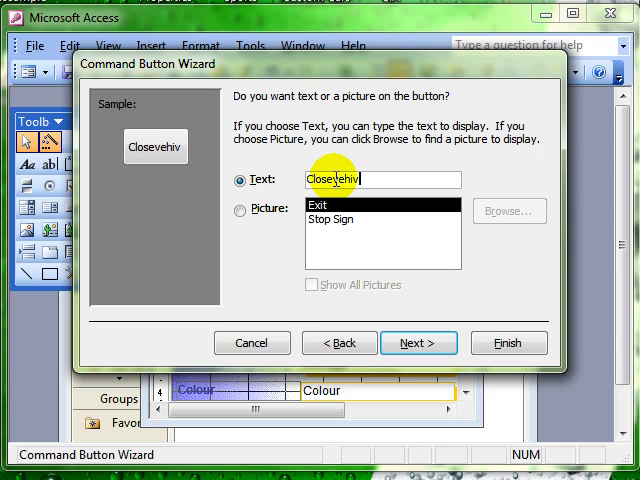
Switch the button from a text caption to the Exit picture, after previewing Stop Sign
type("le form")
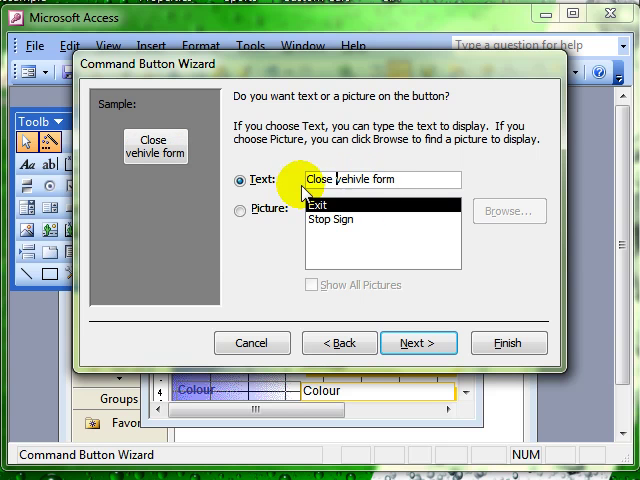
left_click(239, 211)
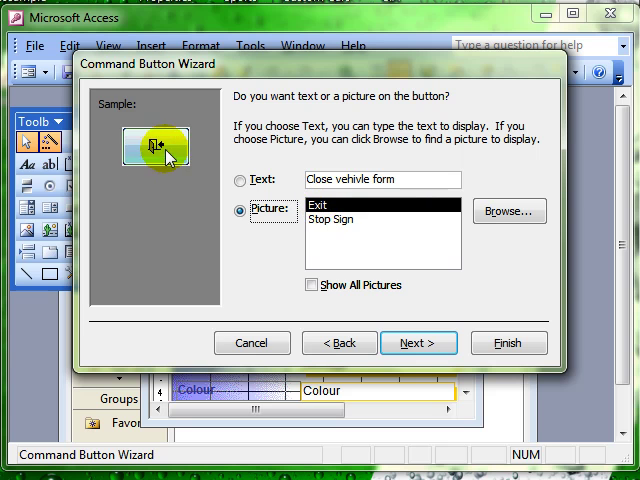
left_click(338, 219)
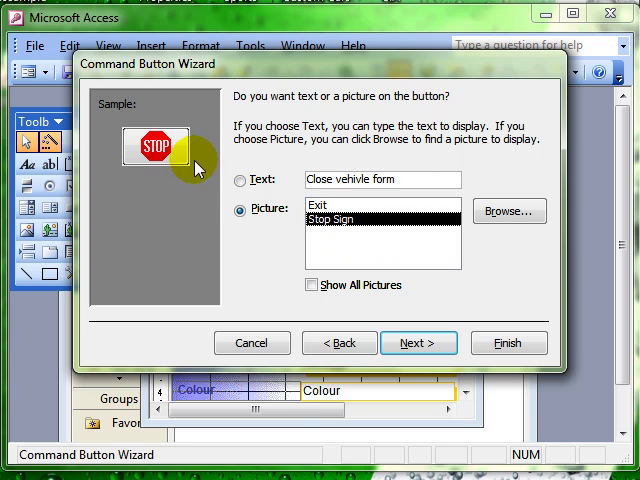
mouse_move(510, 211)
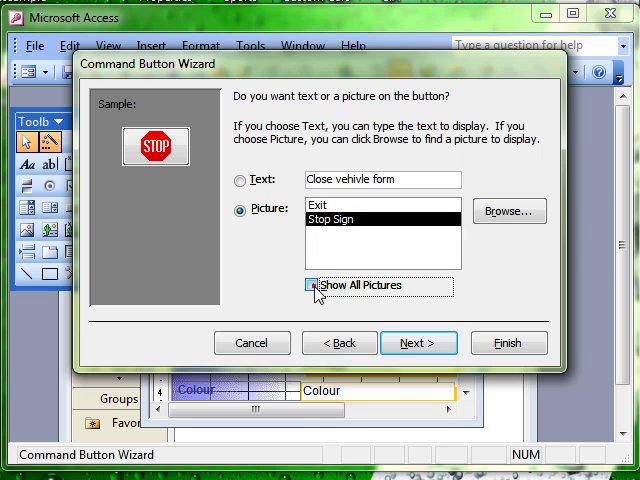
left_click(311, 285)
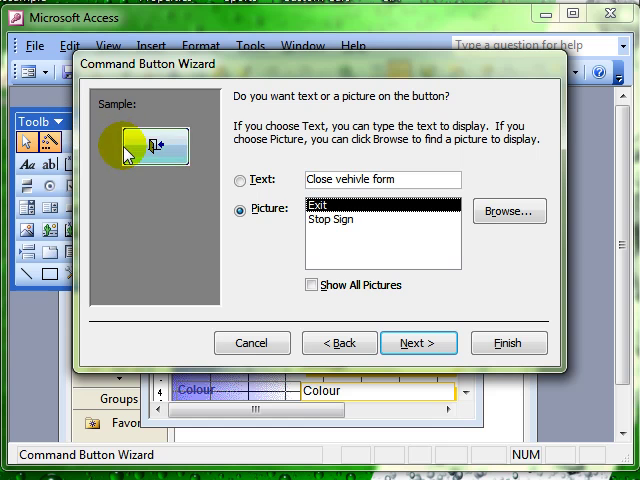
left_click(321, 207)
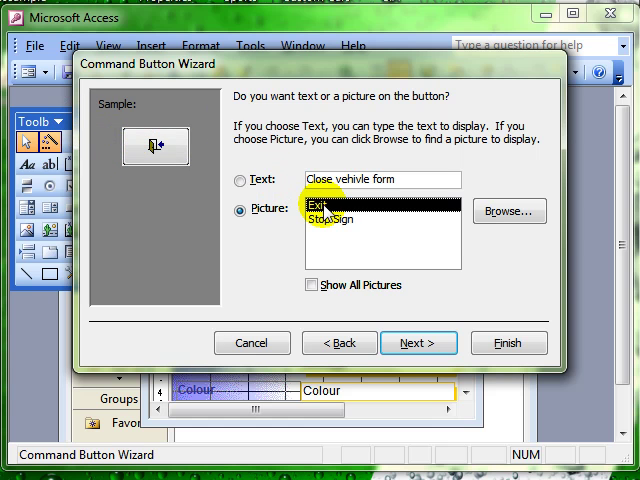
left_click(419, 343)
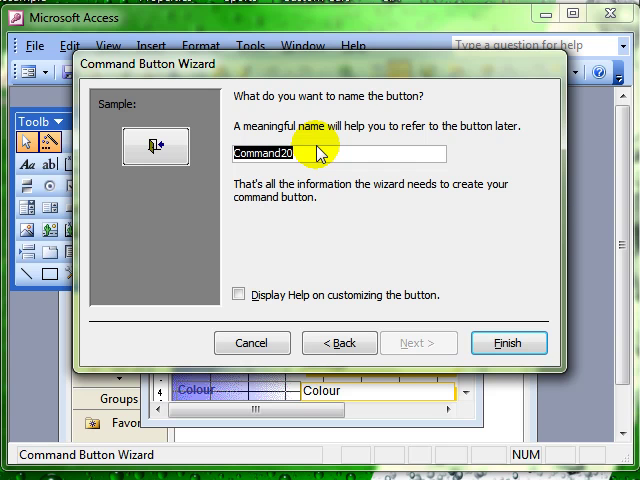
Replace Command20 with the name closevehicleform and finish the wizard
type("closef")
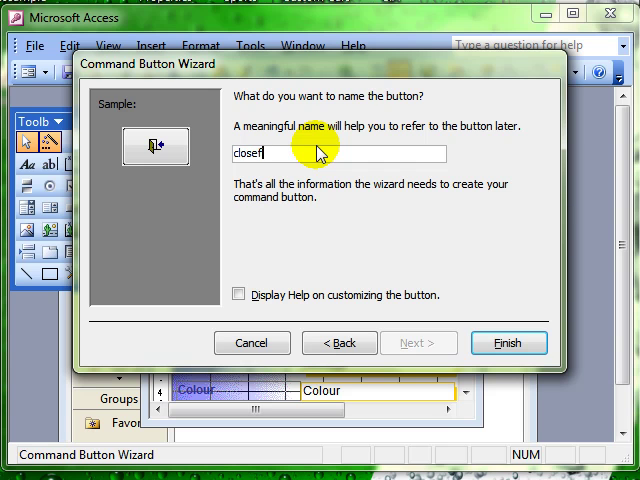
key("Backspace")
type("vehicle")
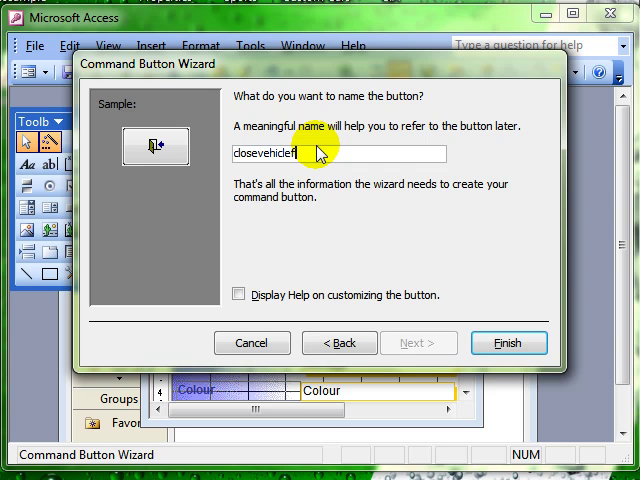
type("orm")
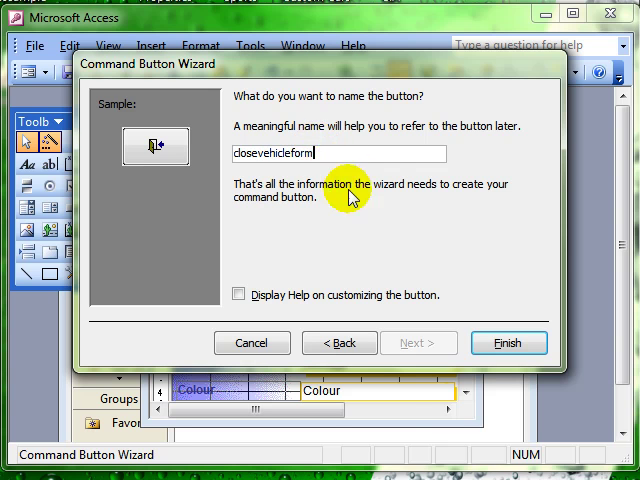
left_click(509, 343)
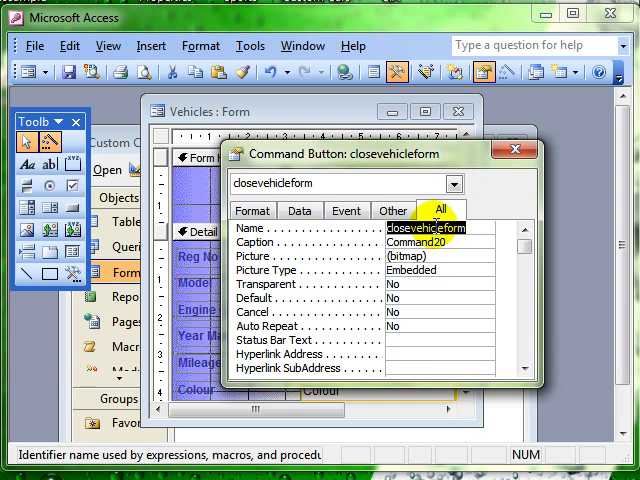
Review the button's All, Event, Data and Format properties, check On Click, and close the sheet
left_click(430, 242)
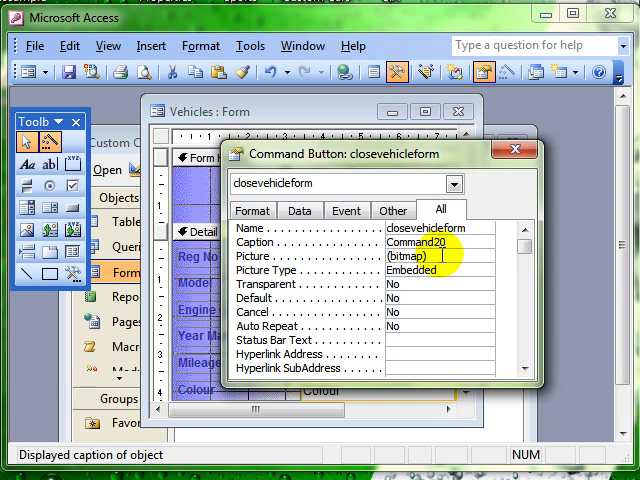
left_click(440, 271)
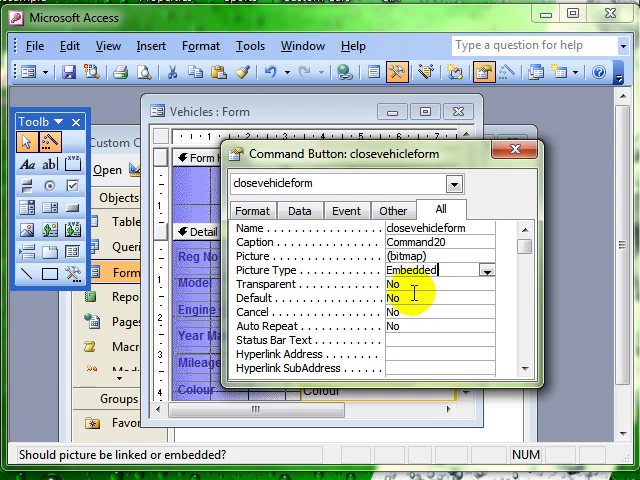
left_click(348, 210)
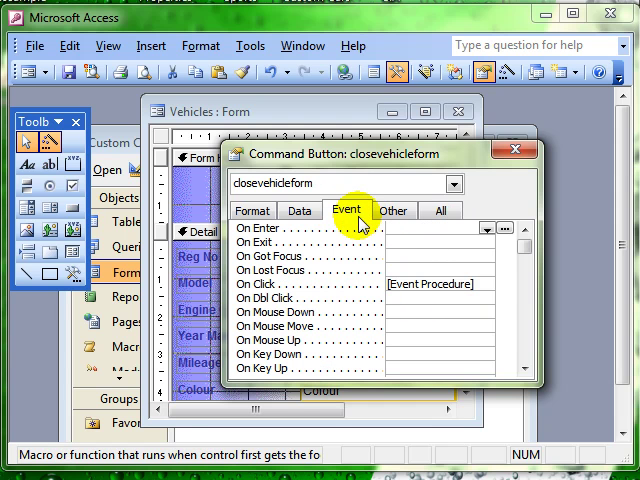
left_click(290, 210)
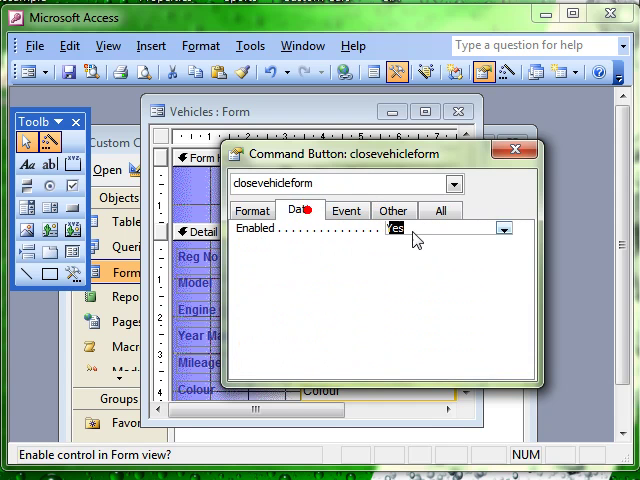
left_click(251, 210)
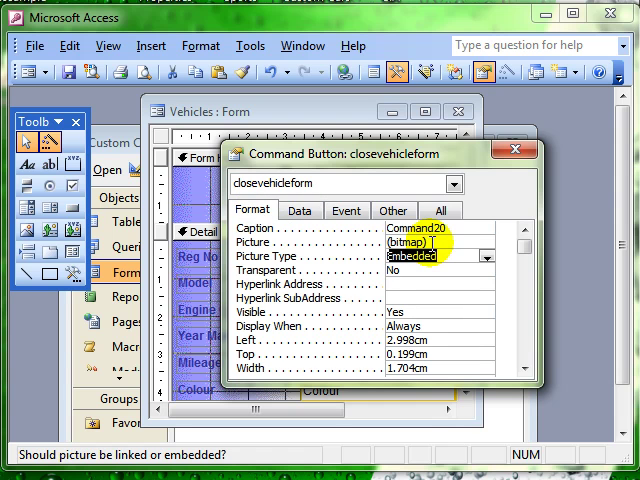
mouse_move(55, 155)
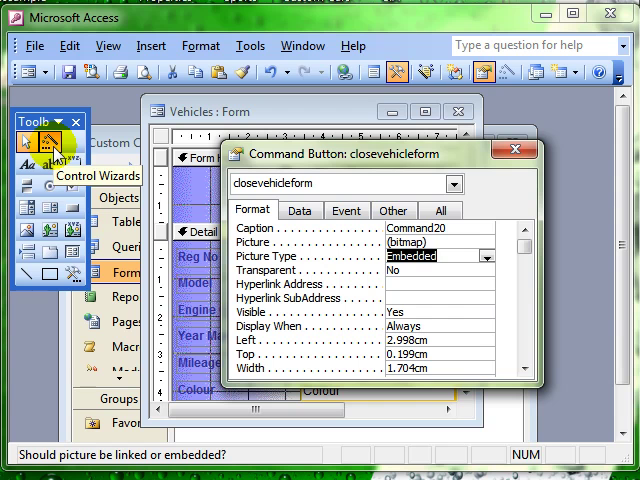
mouse_move(74, 207)
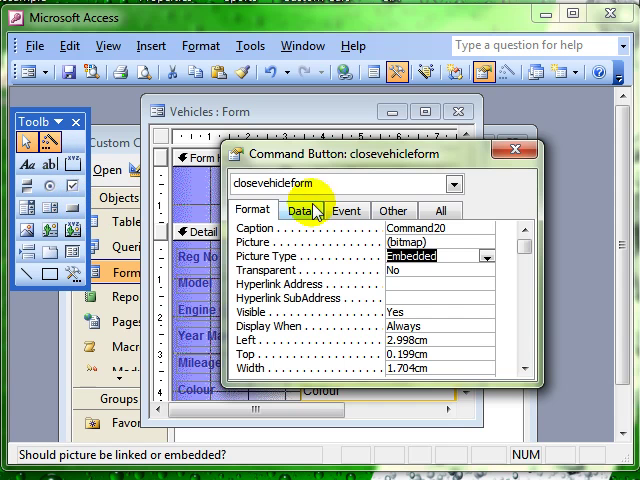
mouse_move(345, 275)
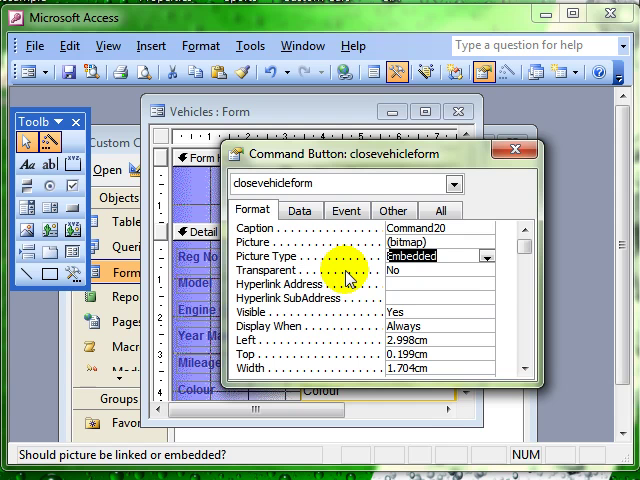
left_click(355, 210)
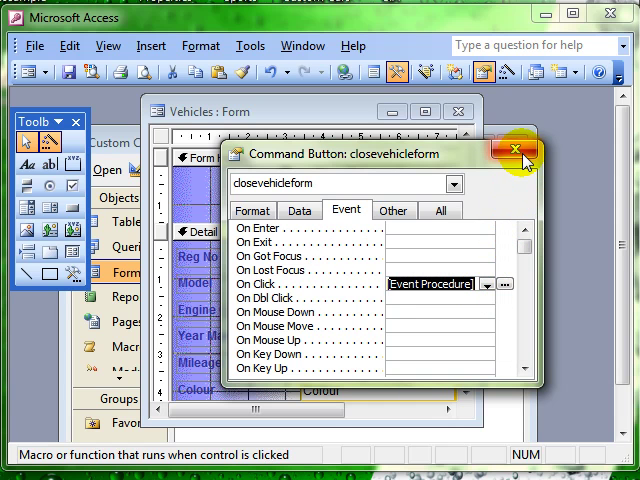
left_click(516, 157)
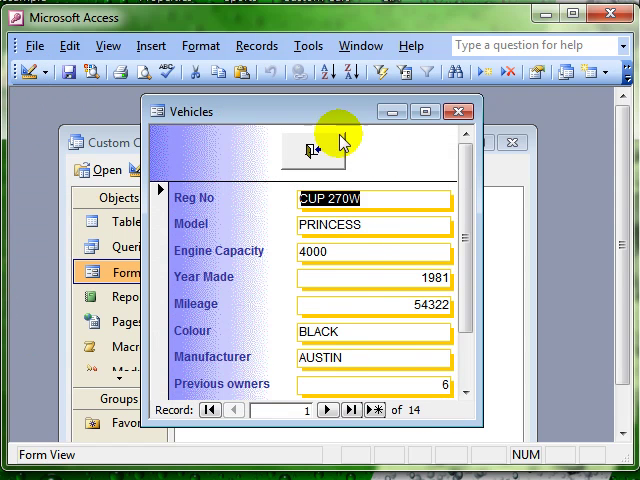
mouse_move(318, 163)
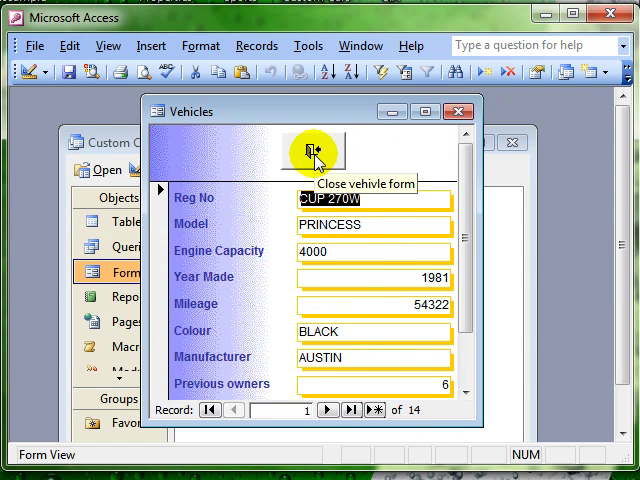
Click the Exit picture button to close the Vehicles form, then reopen Vehicles
left_click(306, 152)
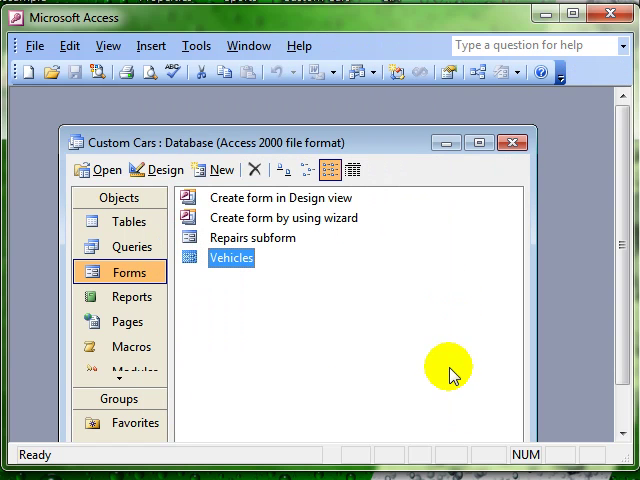
double_click(231, 257)
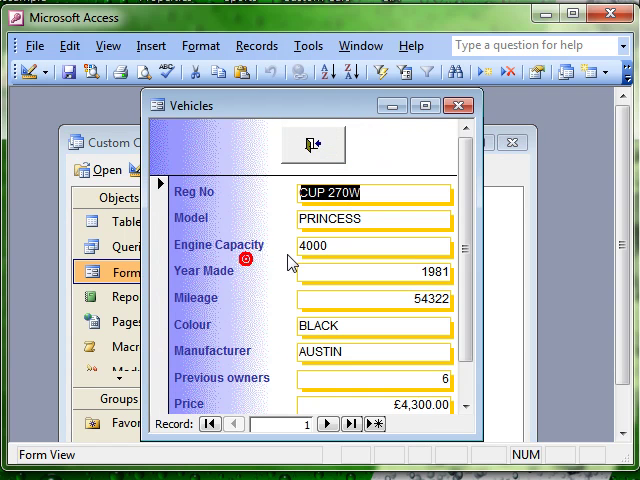